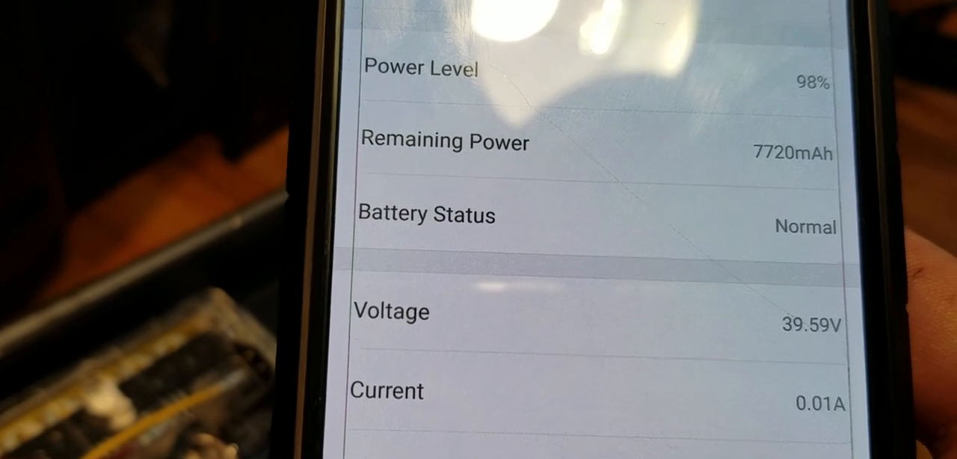
Scroll through Battery Cell Pack1–Pack10 voltages, pack 2 at 4.11V and the rest near 3.94V.
scroll(down, 3)
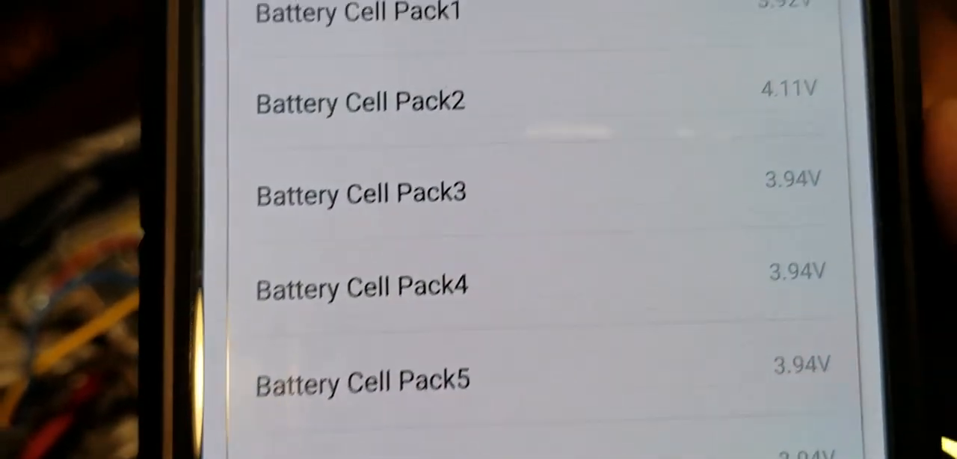
scroll(down, 3)
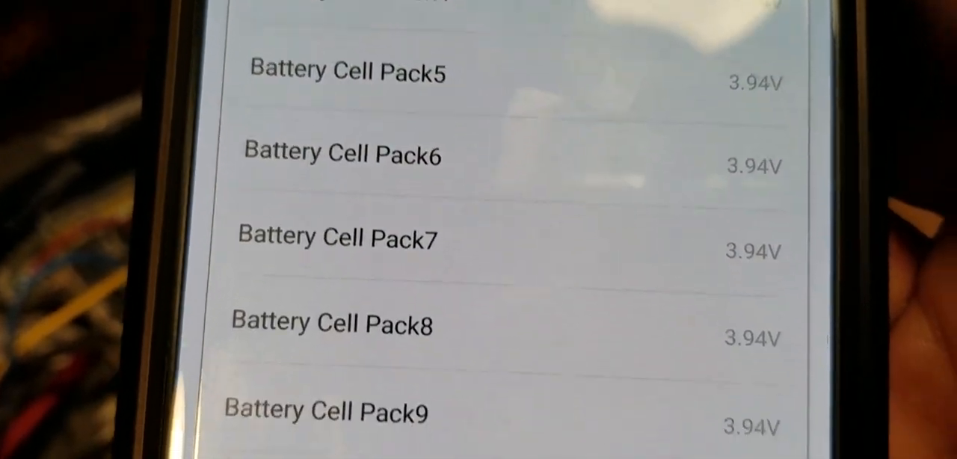
scroll(down, 3)
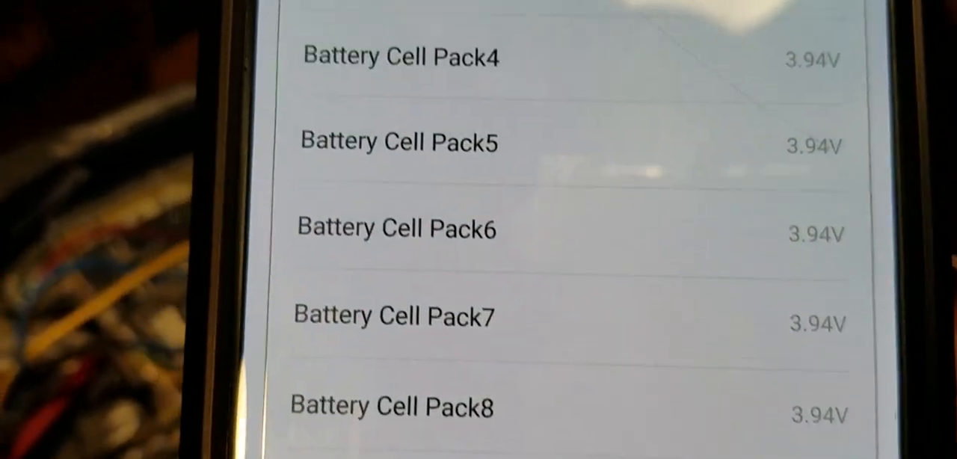
scroll(up, 3)
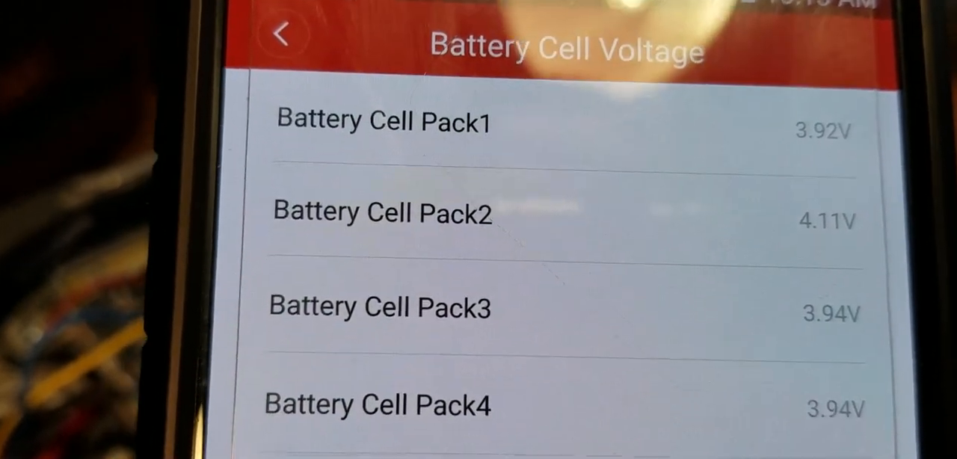
scroll(up, 3)
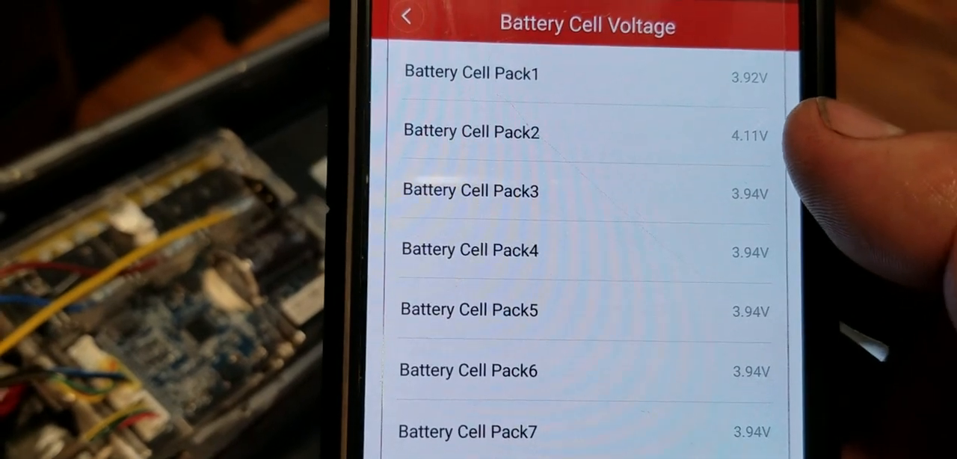
scroll(up, 3)
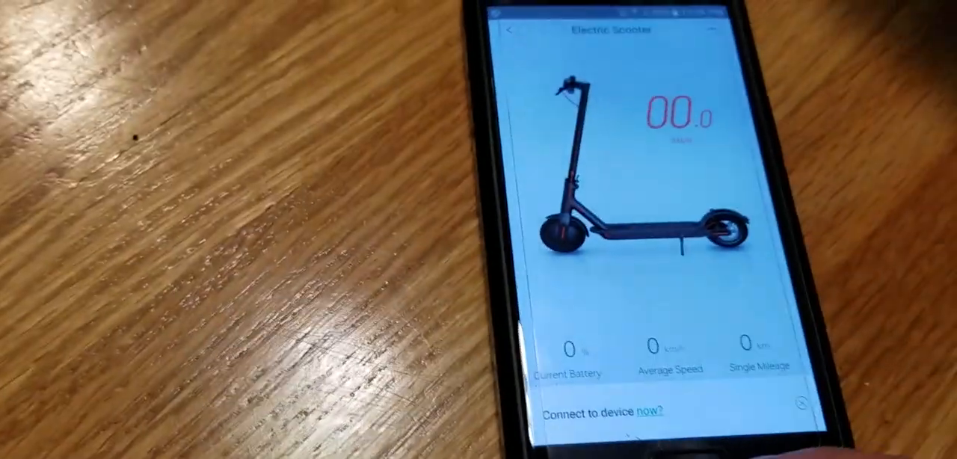
Connect to the scooter and review Battery Info cell voltages, all packs now about 3.95V.
click(649, 411)
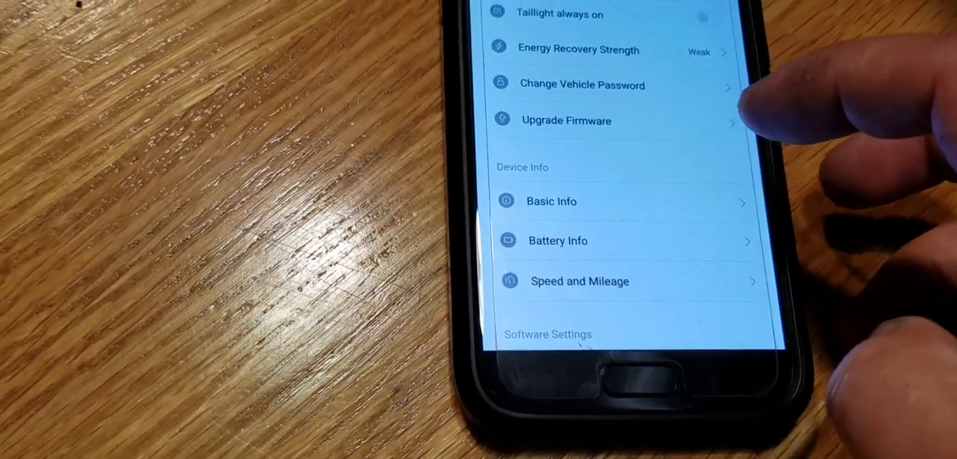
click(556, 239)
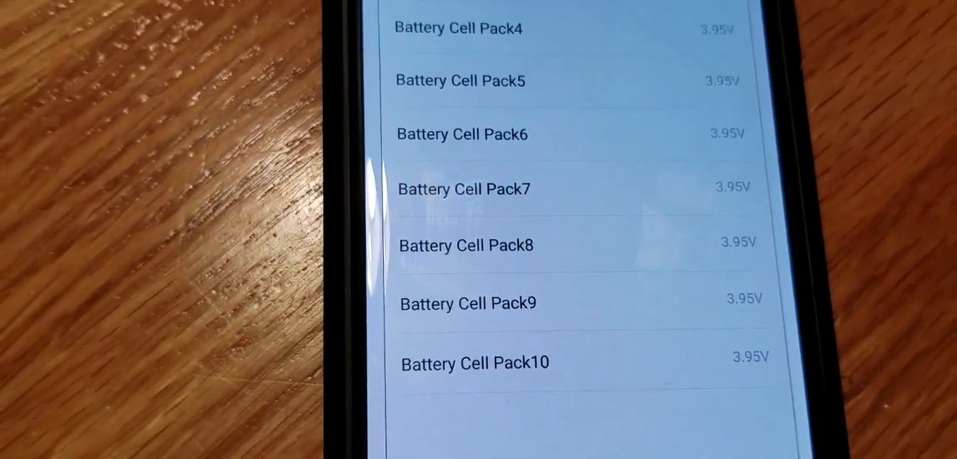
scroll(down, 3)
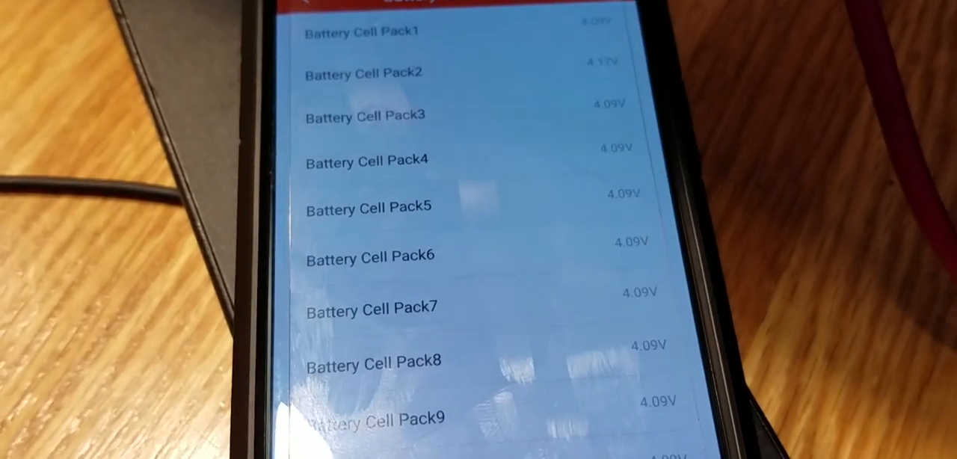
Scroll the post-charge cell voltages: pack 2 at 4.17V, remaining packs at 4.09V.
scroll(down, 3)
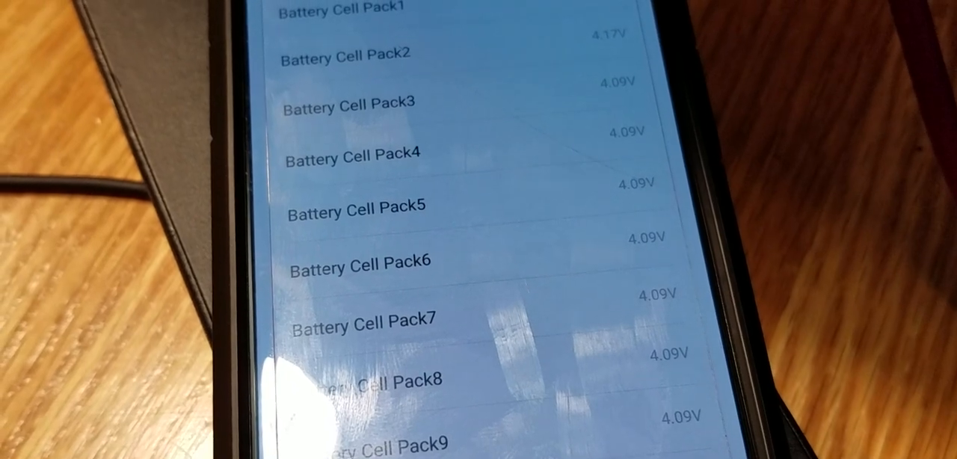
scroll(down, 3)
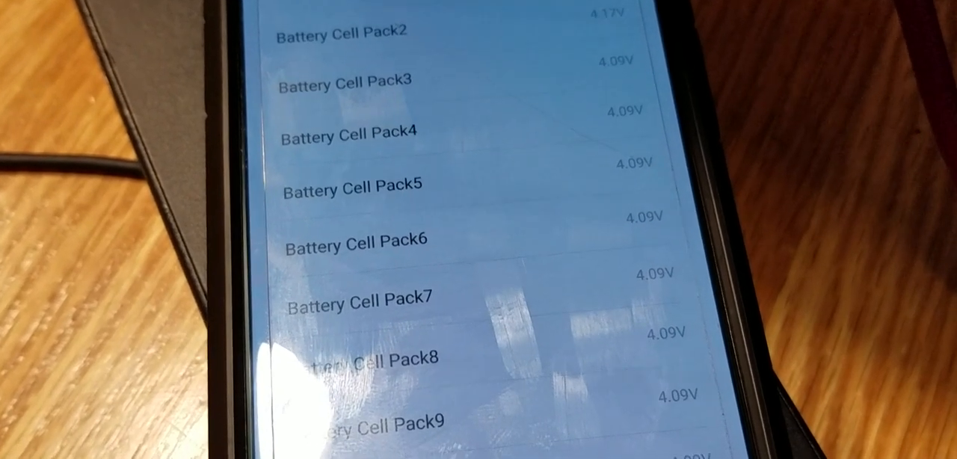